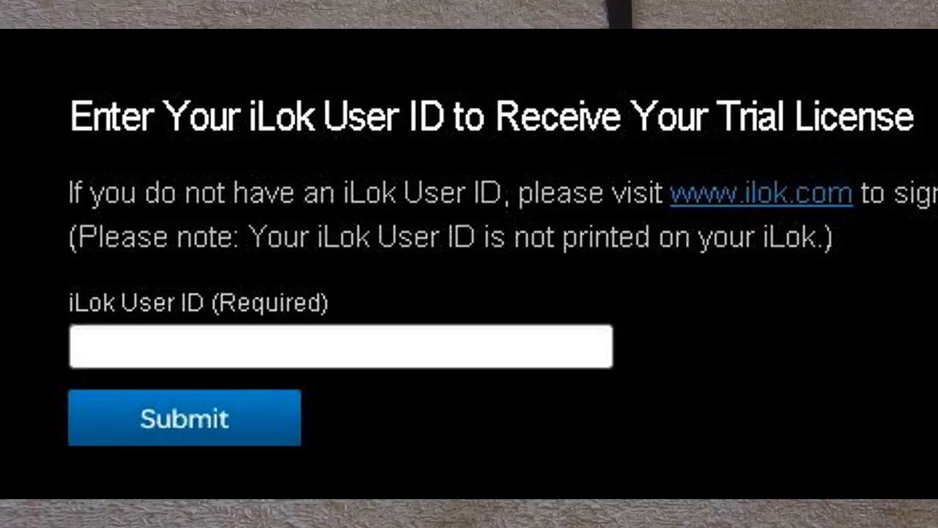
Leave the iLok User ID trial form and show the account menu's Download Licenses option.
{"action": "left_click", "coordinate": [184, 418]}
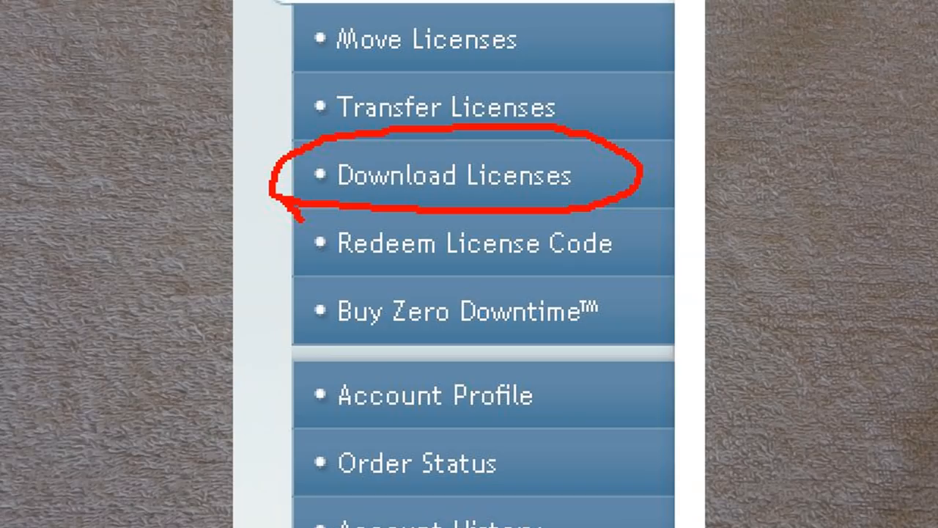
Close the iLok license menu and bring up Studio One's Create Account, Activate Online, Activate Offline window.
{"action": "left_click", "coordinate": [454, 174]}
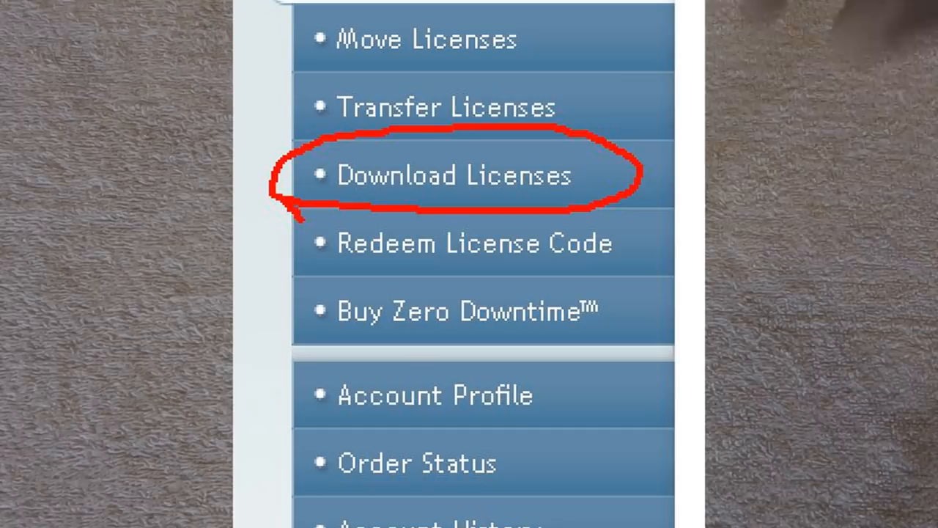
{"action": "left_click", "coordinate": [454, 175]}
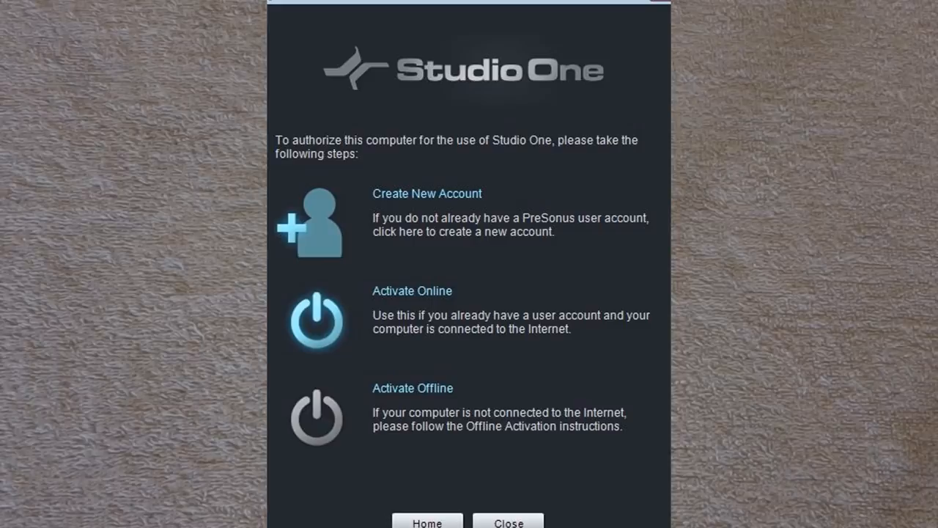
Activate Studio One offline with the downloaded User License file, confirming Komplete Players as additional license.
{"action": "left_click", "coordinate": [413, 388]}
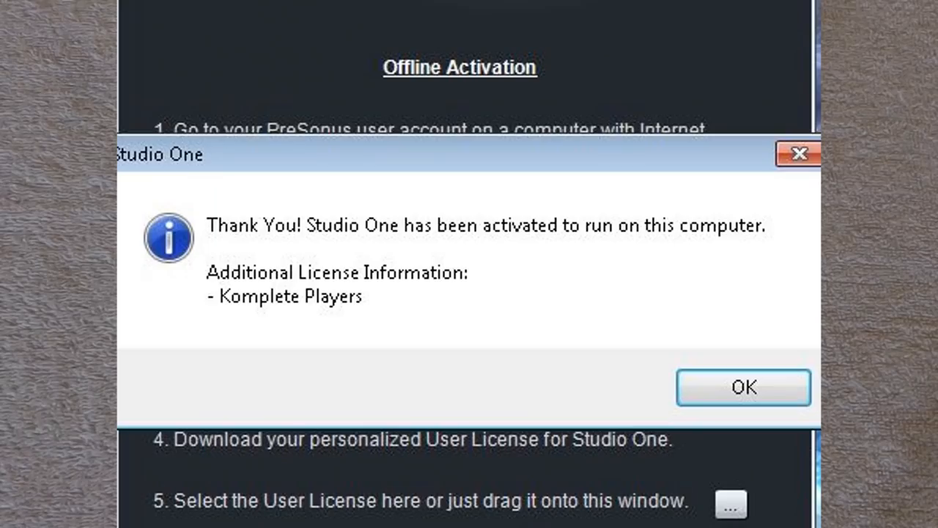
Dismiss the confirmation and show the License section: Activate (3 left), Download License, Upgrade Software.
{"action": "left_click", "coordinate": [742, 387]}
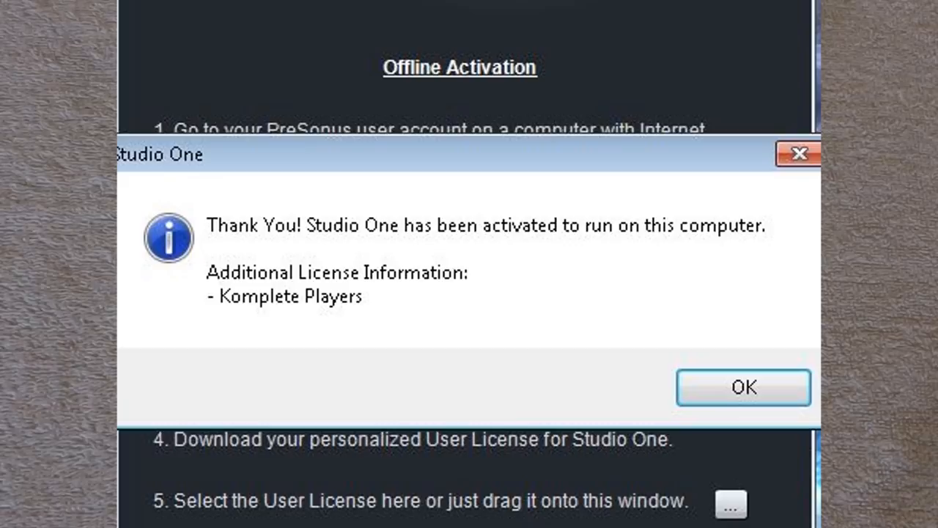
{"action": "left_click", "coordinate": [743, 387]}
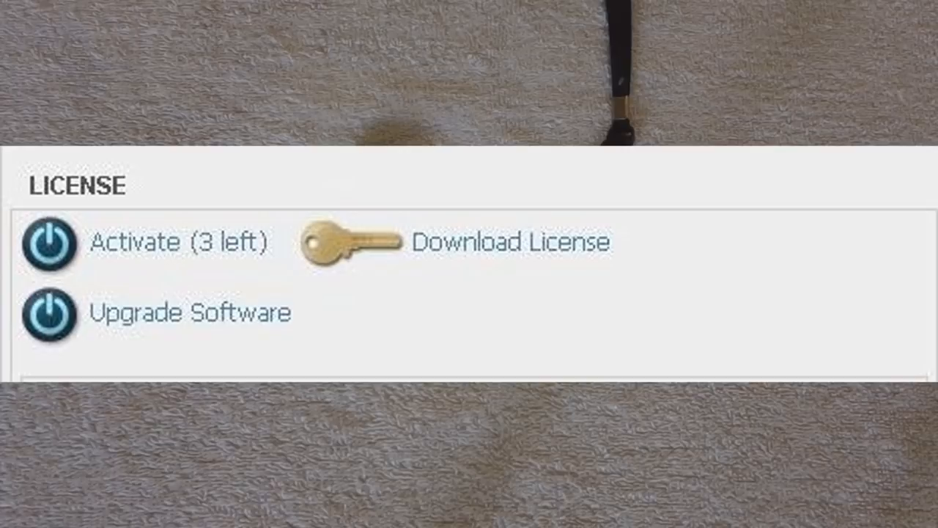